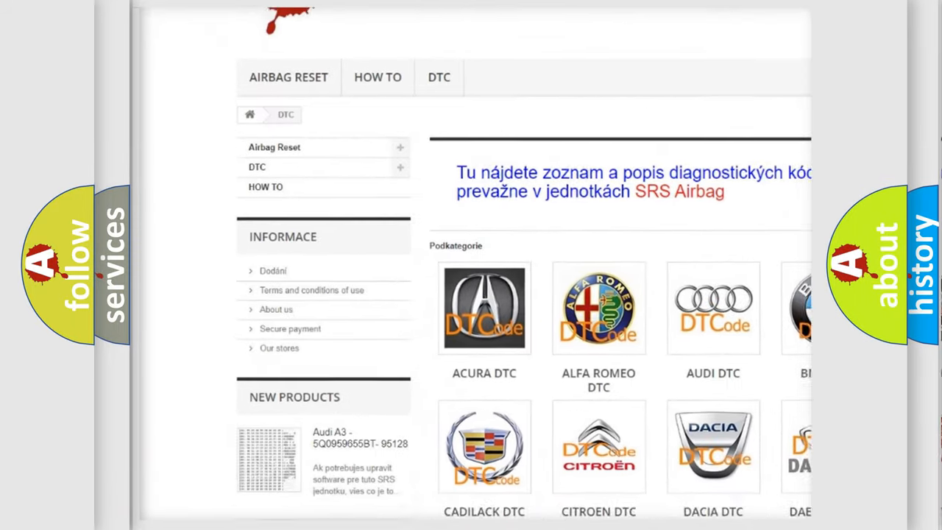
{"action": "scroll", "scroll_direction": "down", "scroll_amount": 3}
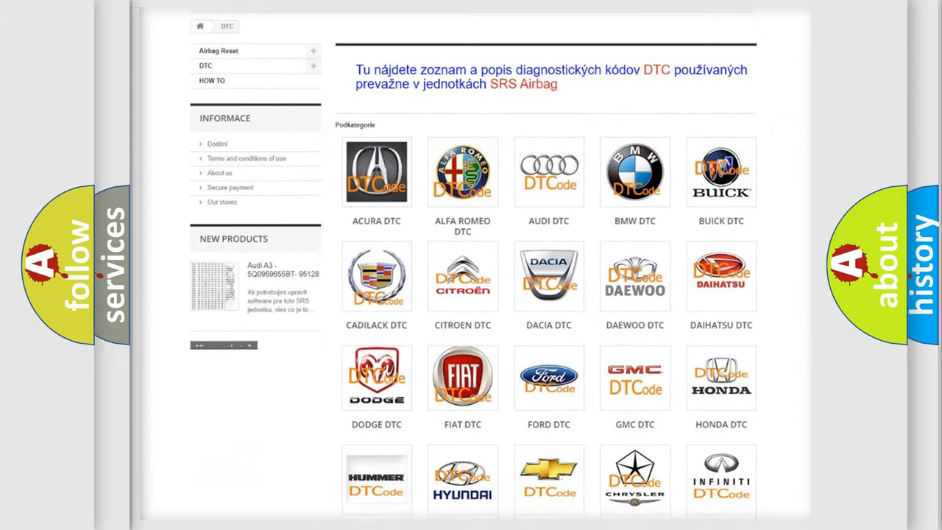
{"action": "scroll", "scroll_direction": "down", "scroll_amount": 3}
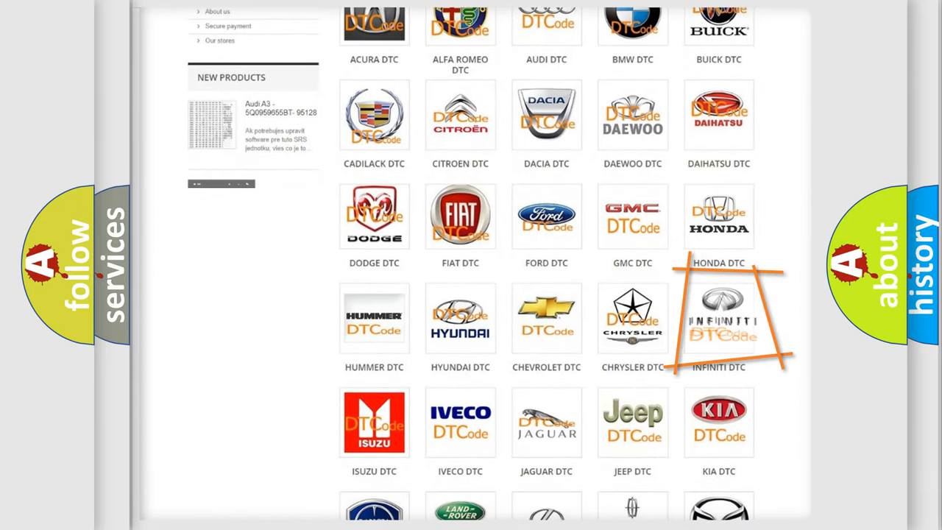